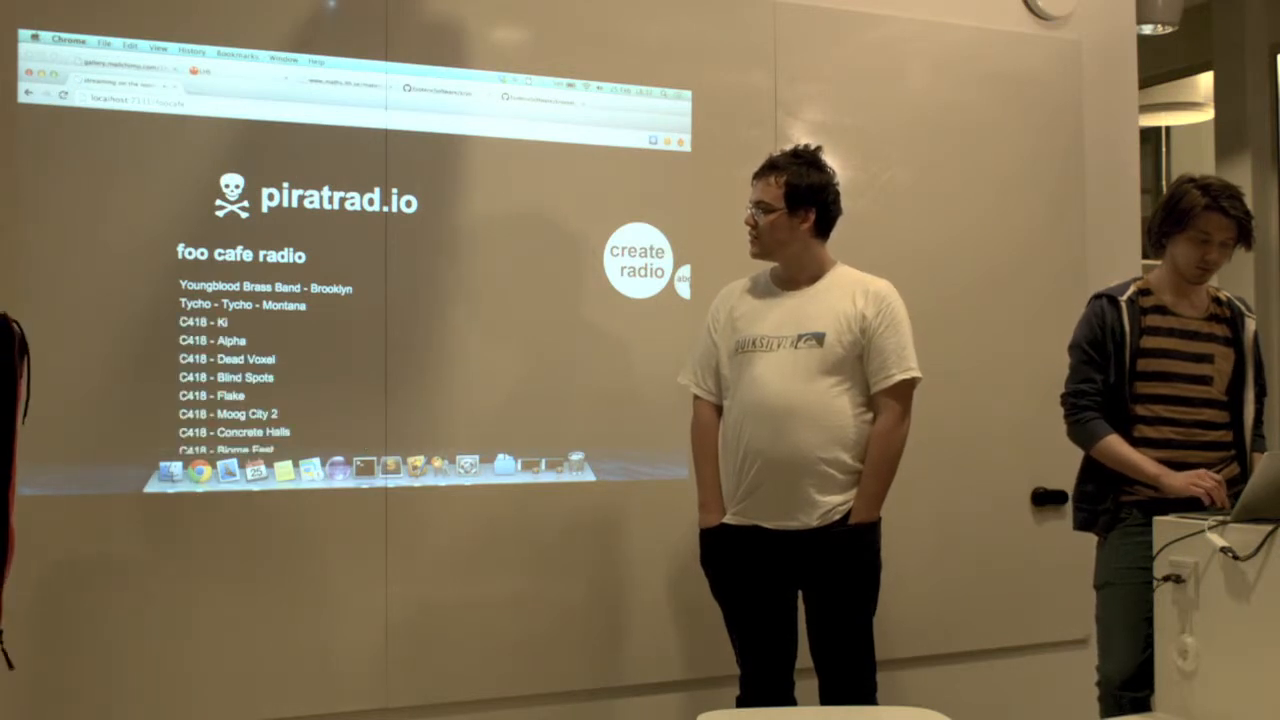
scroll(down, 3)
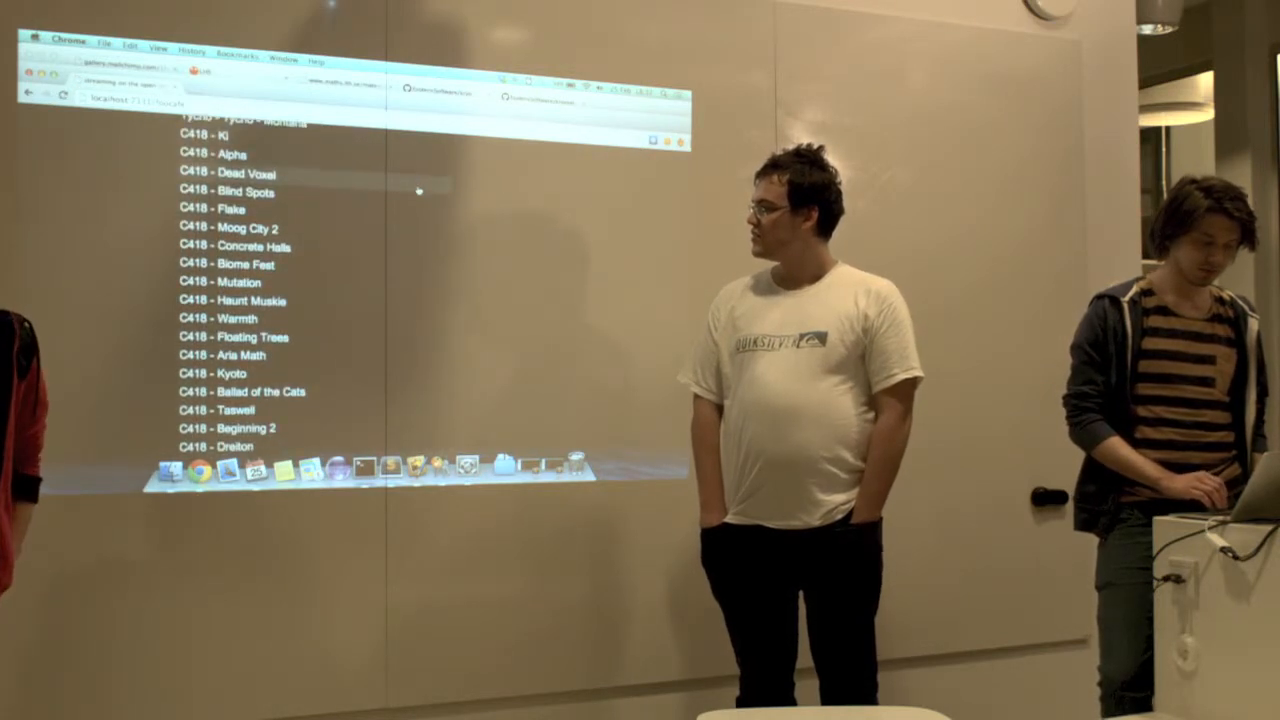